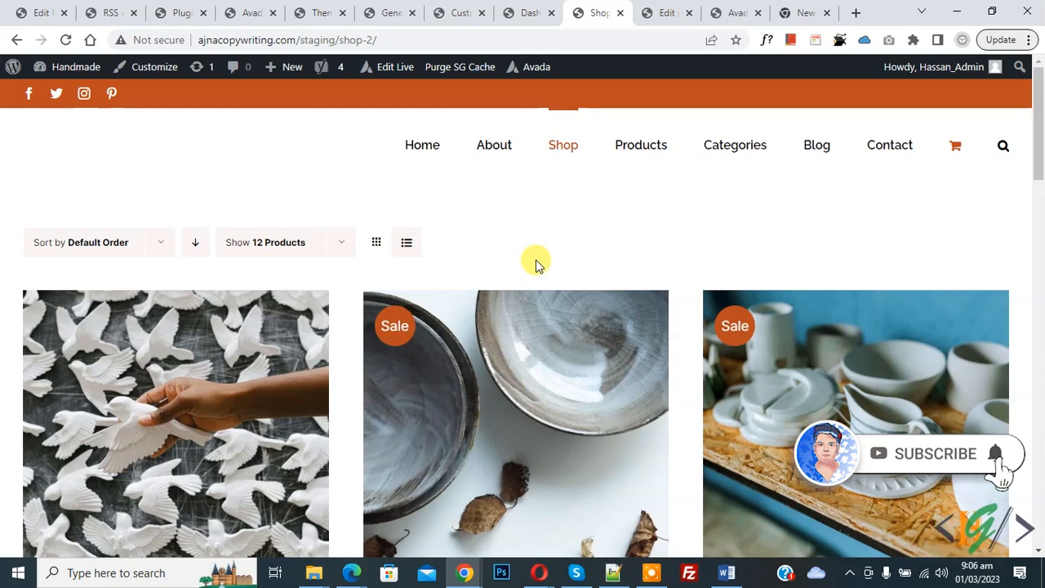
Review the ceramic products on the shop page, then switch to the WordPress dashboard.
{"action": "scroll", "scroll_direction": "down", "scroll_amount": 3}
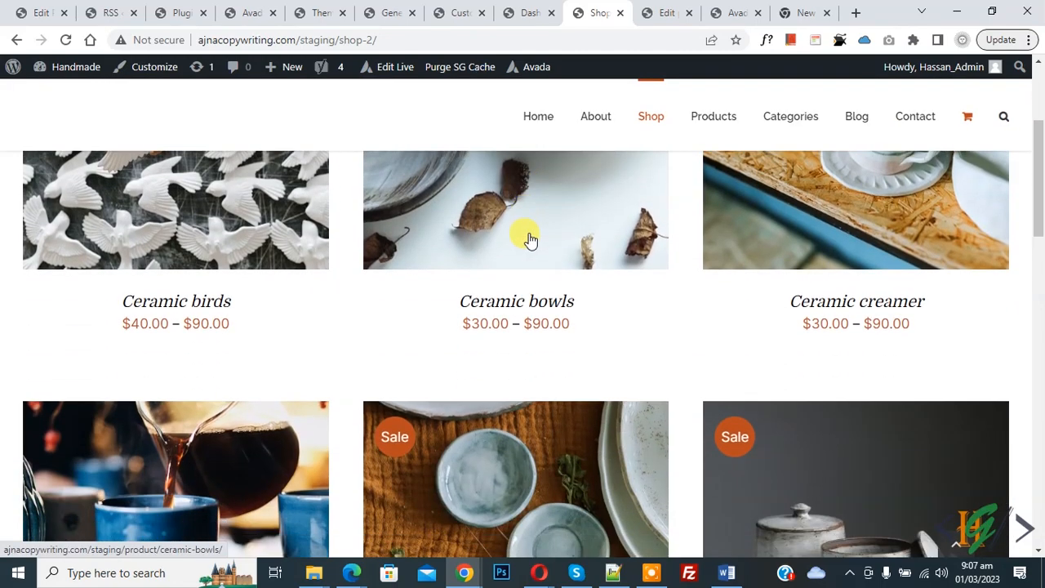
{"action": "left_click", "coordinate": [527, 12]}
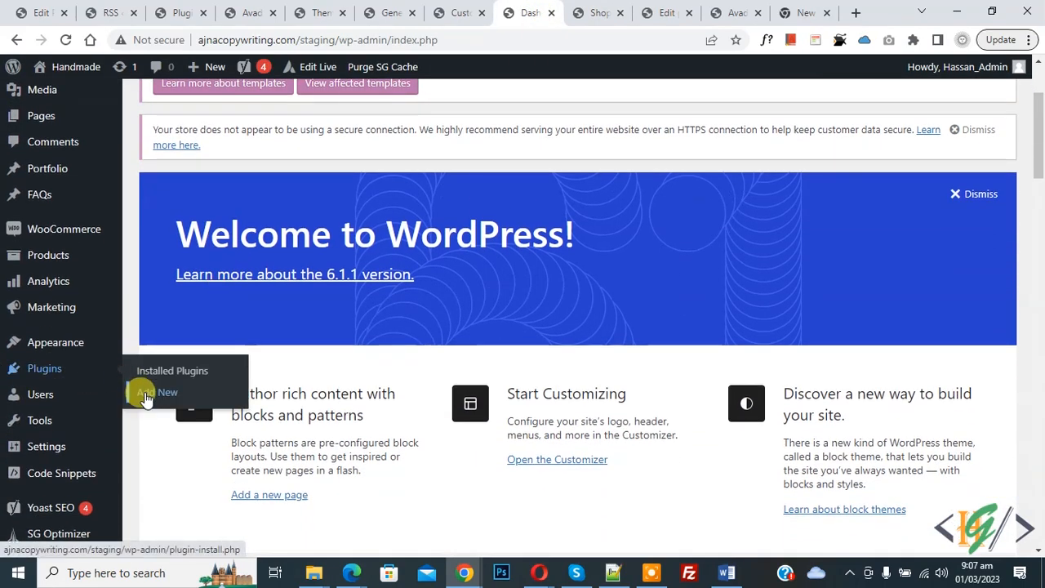
Search new plugins for 'wp code' and confirm WPCode is already active.
{"action": "left_click", "coordinate": [167, 391]}
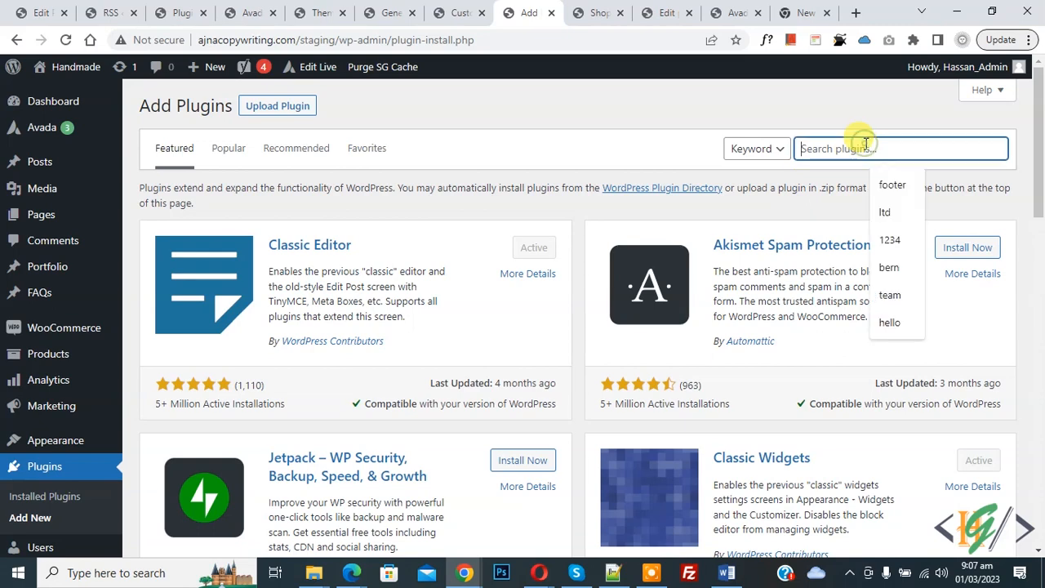
{"action": "type", "text": "wp code"}
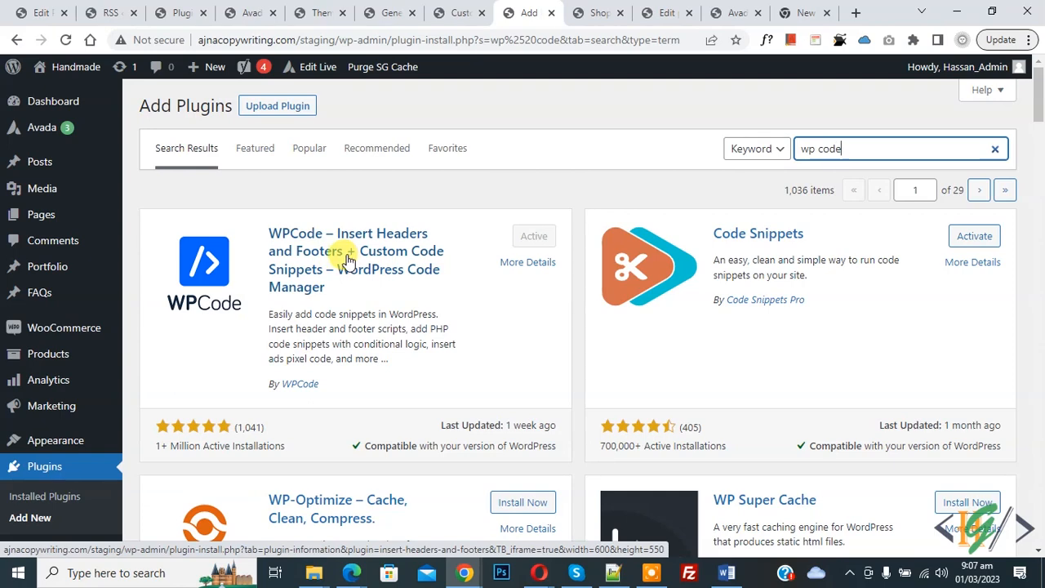
{"action": "scroll", "scroll_direction": "down", "scroll_amount": 3}
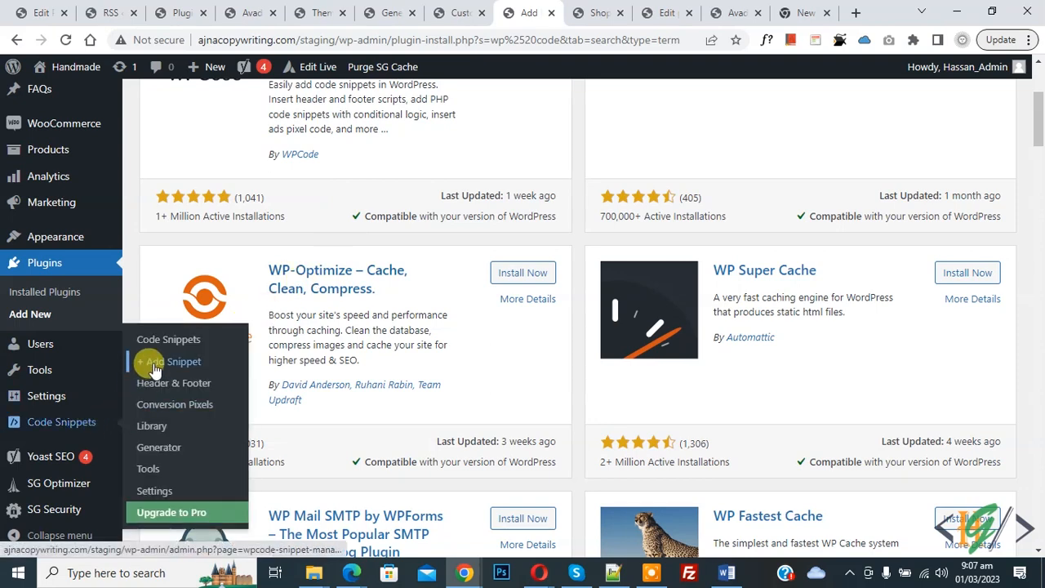
Add a blank custom code snippet in WPCode and set its code type to PHP Snippet.
{"action": "left_click", "coordinate": [167, 361]}
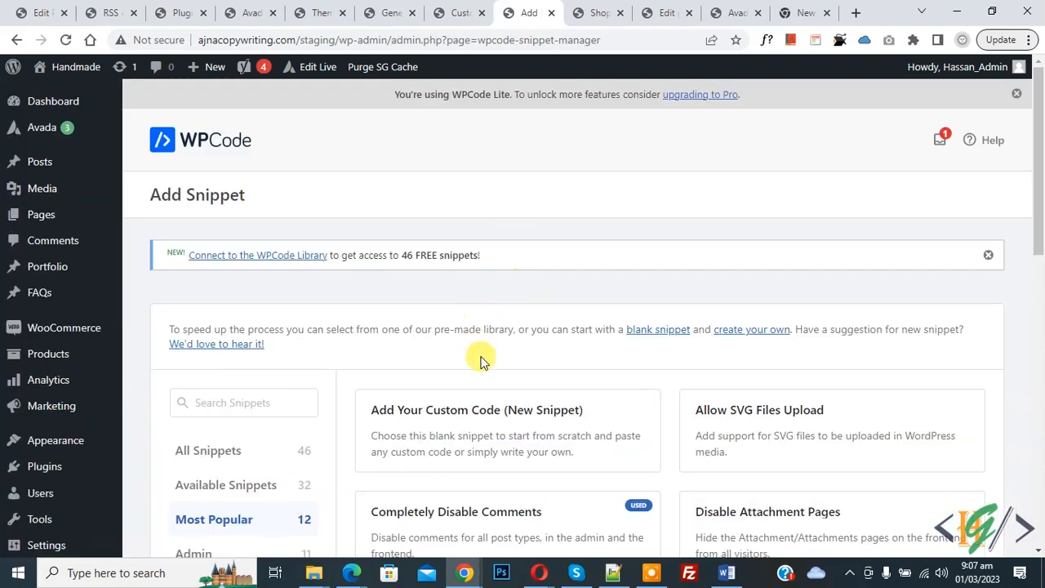
{"action": "left_click", "coordinate": [507, 440]}
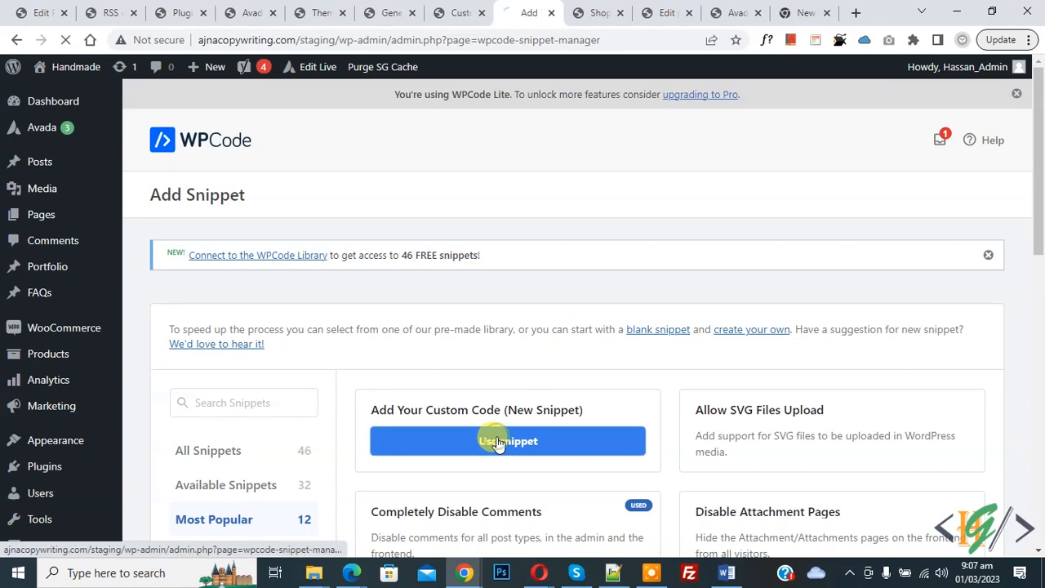
{"action": "left_click", "coordinate": [507, 440]}
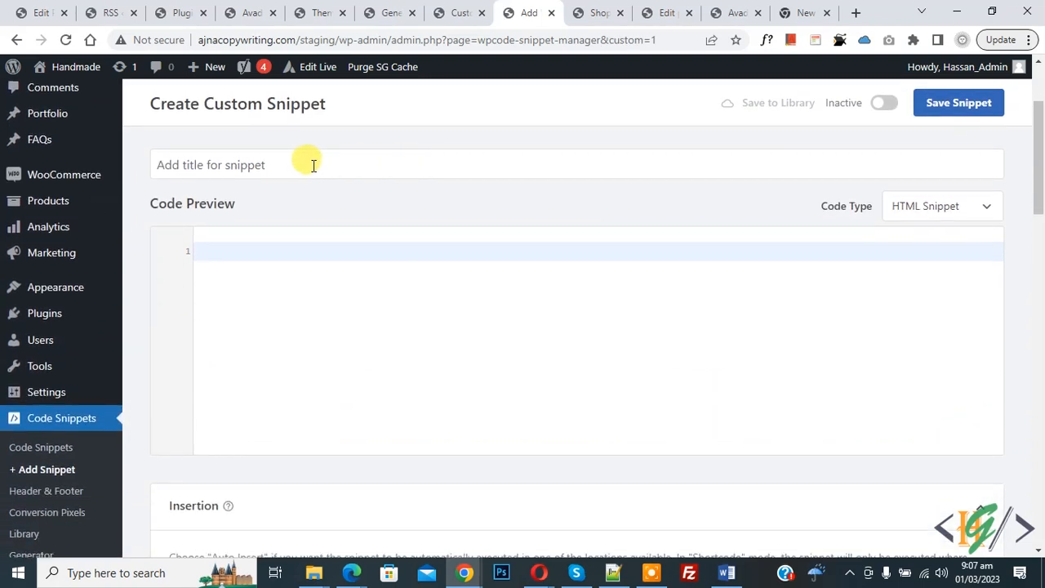
{"action": "mouse_move", "coordinate": [218, 211]}
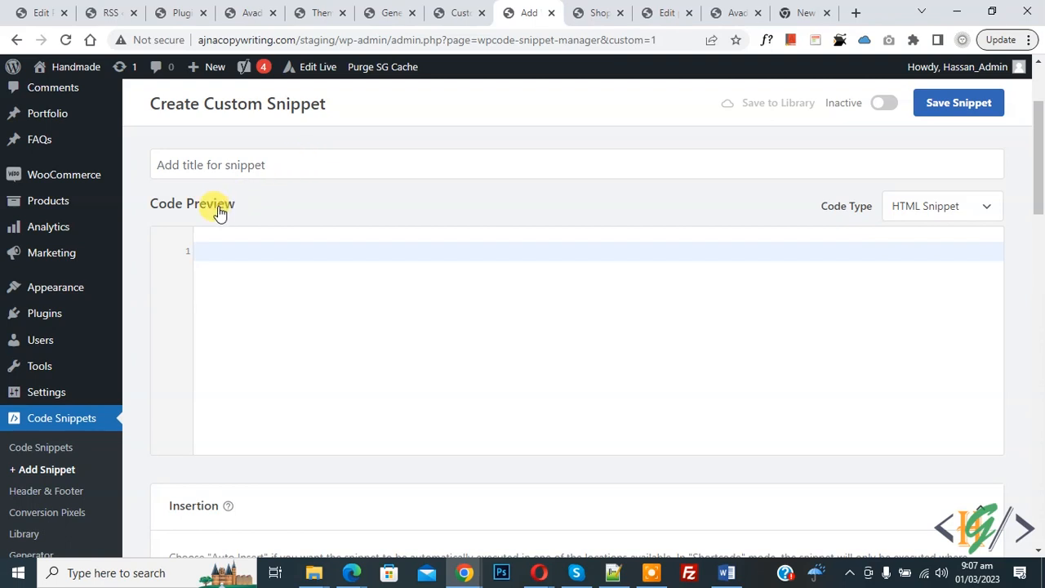
{"action": "left_click", "coordinate": [939, 206]}
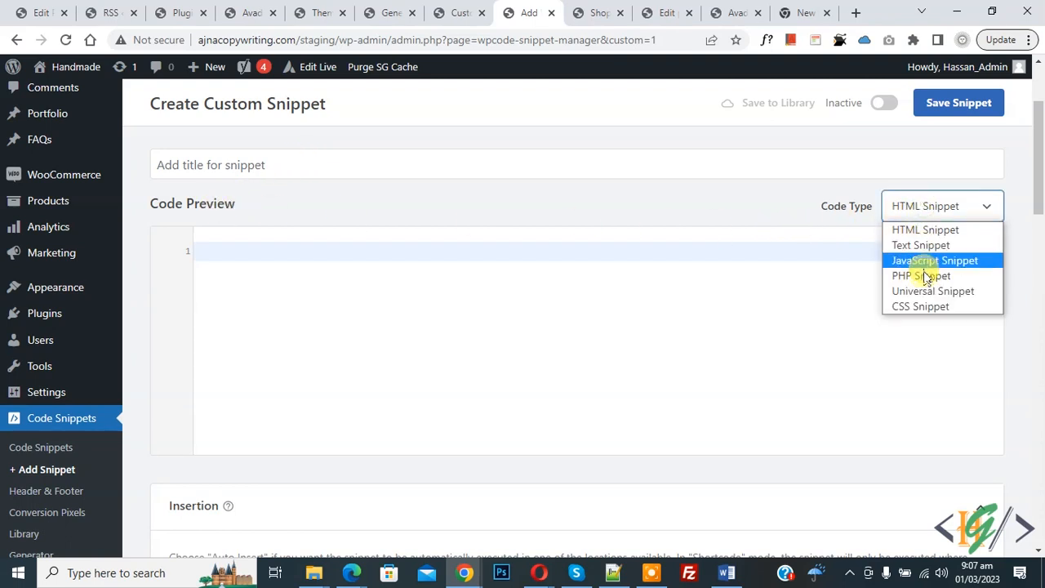
{"action": "left_click", "coordinate": [920, 275]}
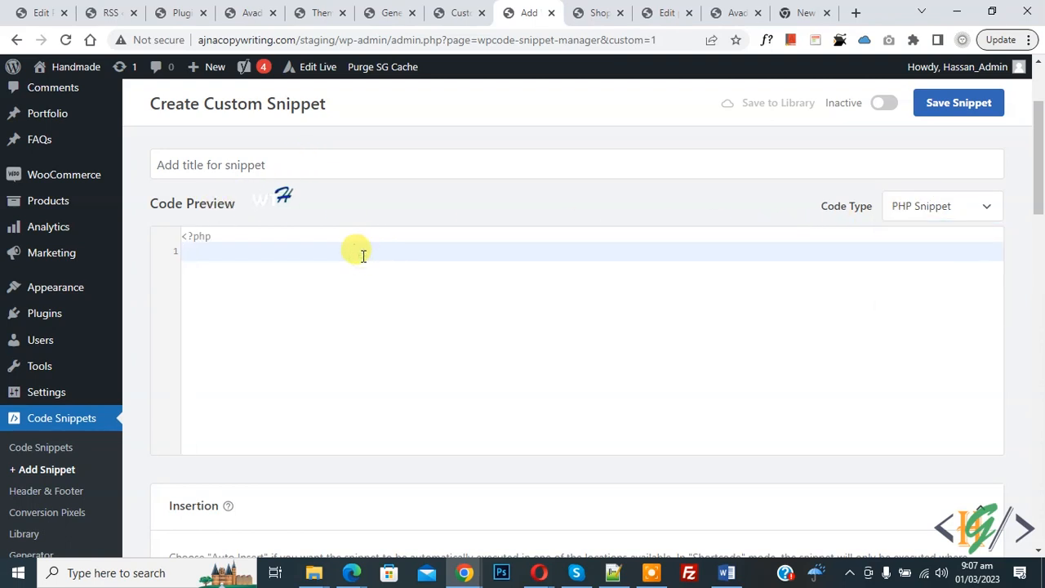
{"action": "mouse_move", "coordinate": [384, 291]}
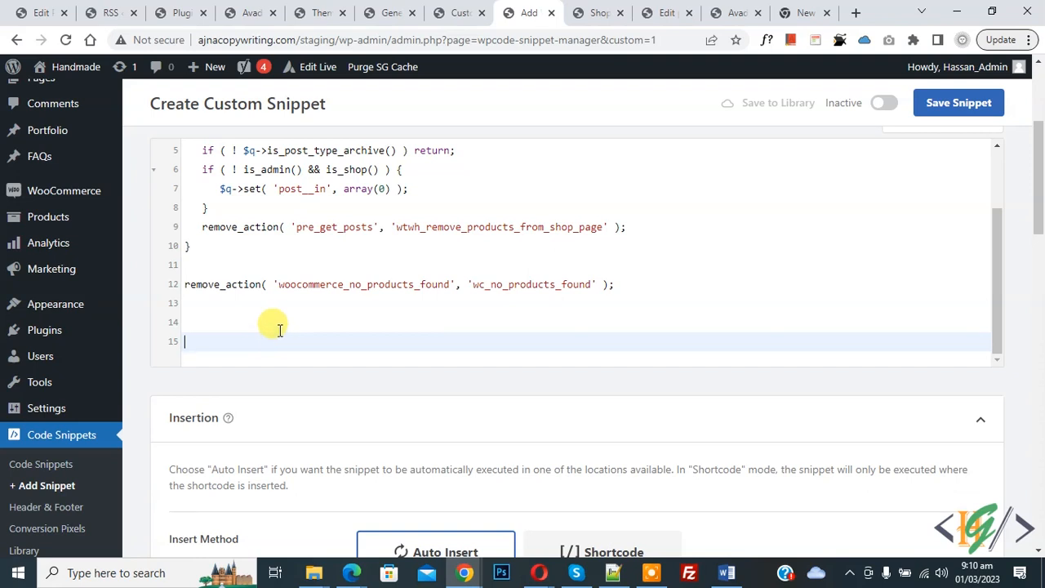
Scroll through the pasted PHP code to review the shortcode limit and columns.
{"action": "scroll", "scroll_direction": "down", "scroll_amount": 3}
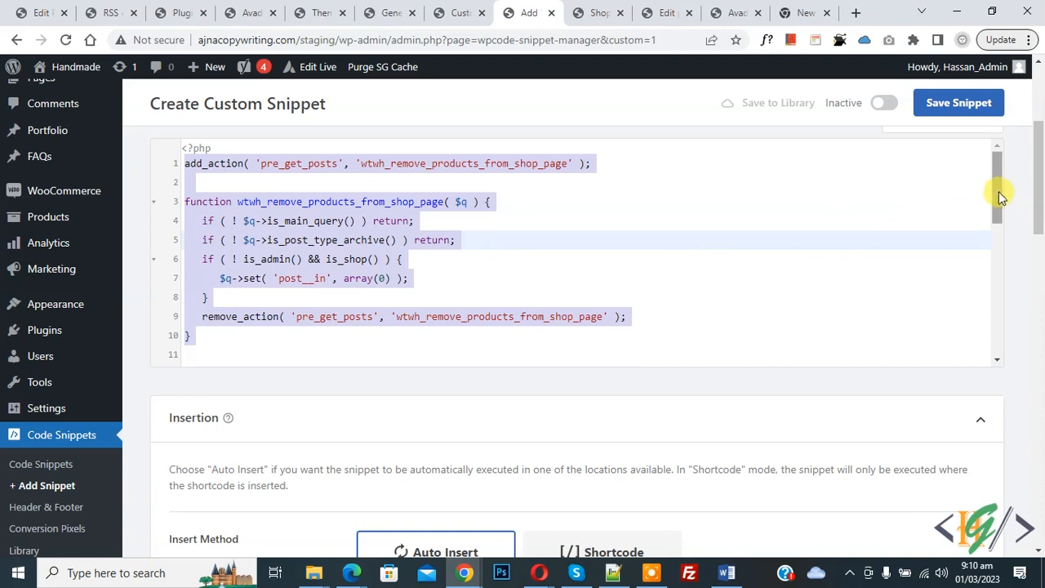
{"action": "scroll", "scroll_direction": "down", "scroll_amount": 3}
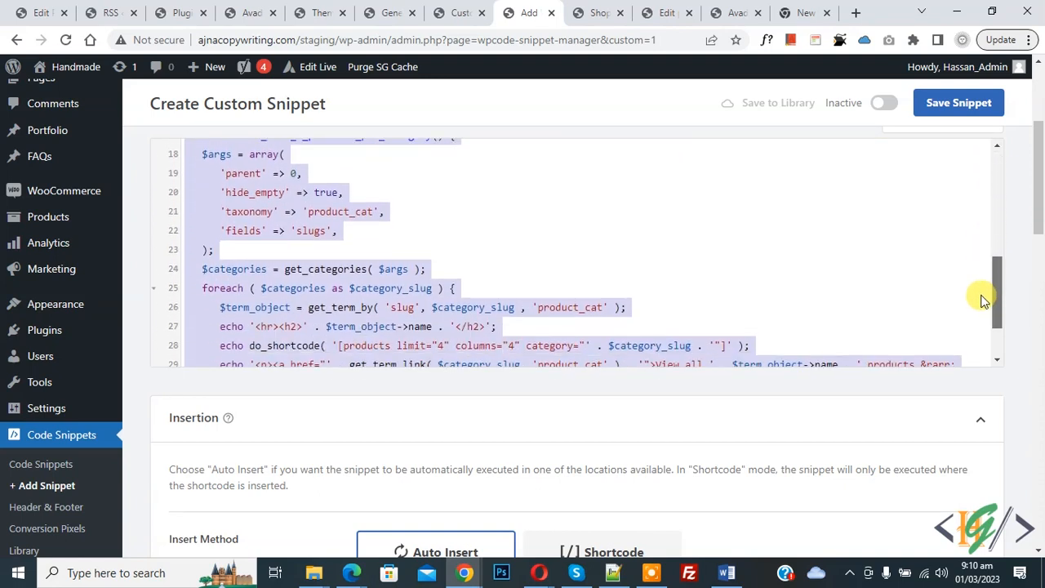
{"action": "scroll", "scroll_direction": "down", "scroll_amount": 3}
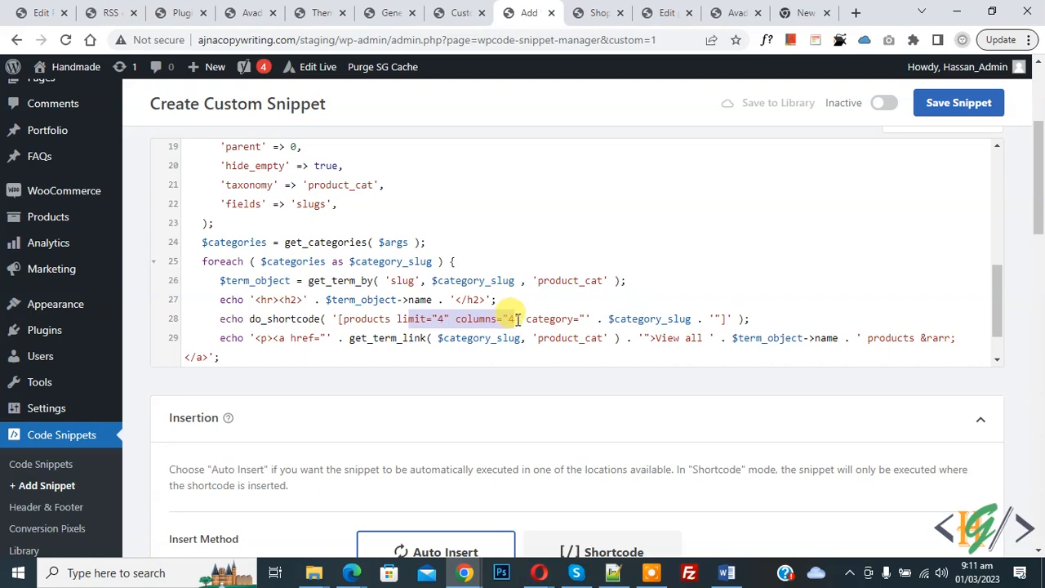
{"action": "scroll", "scroll_direction": "down", "scroll_amount": 3}
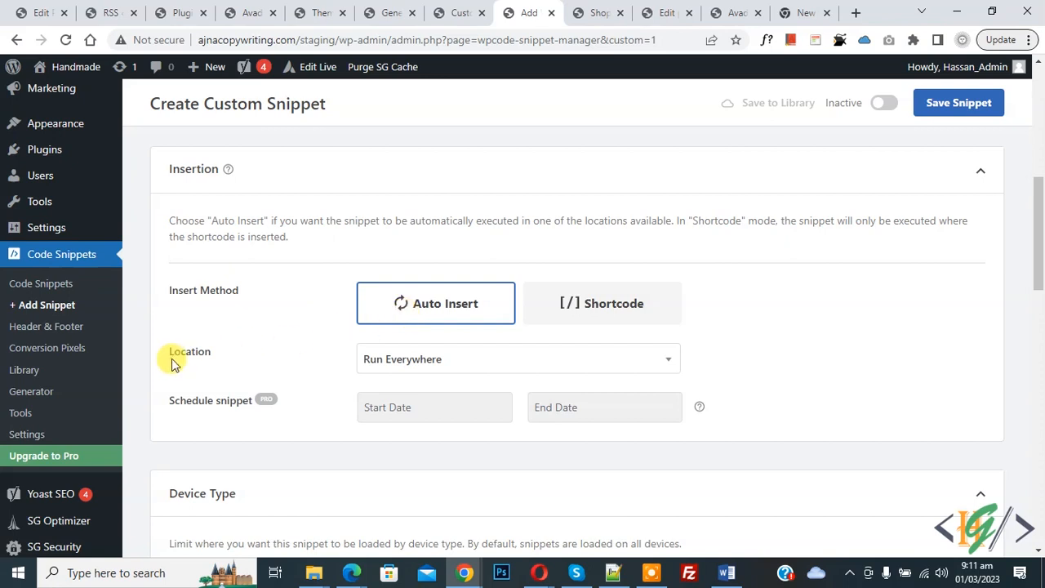
{"action": "mouse_move", "coordinate": [827, 128]}
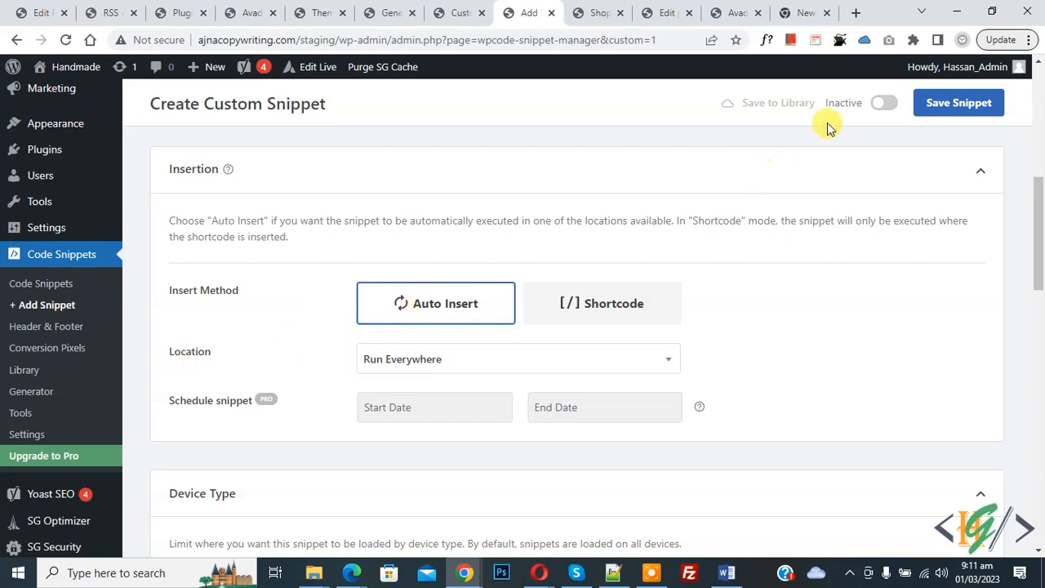
Activate and save the PHP snippet, then view the shop page's category headings.
{"action": "left_click", "coordinate": [883, 102]}
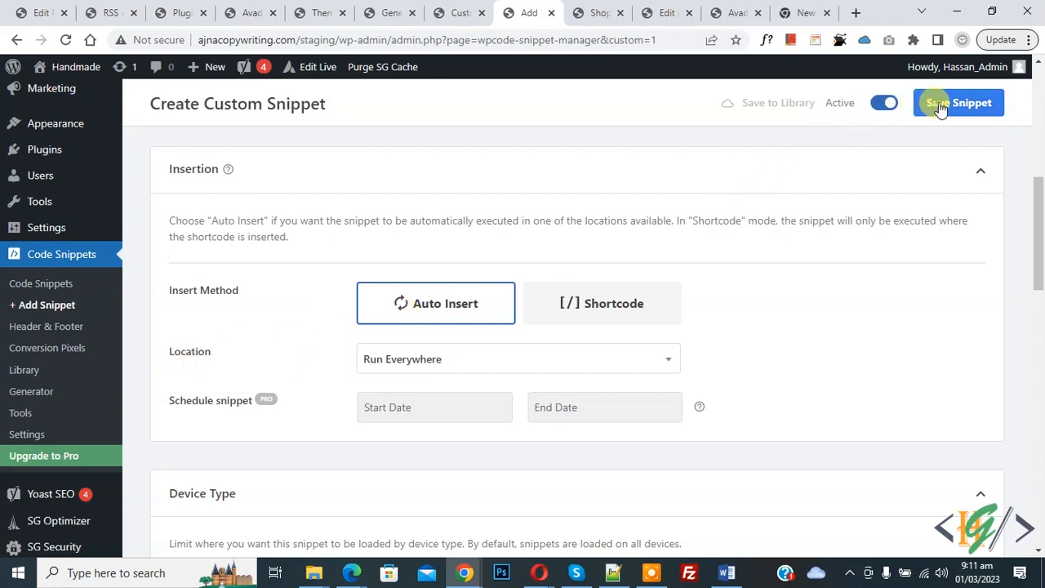
{"action": "left_click", "coordinate": [958, 102]}
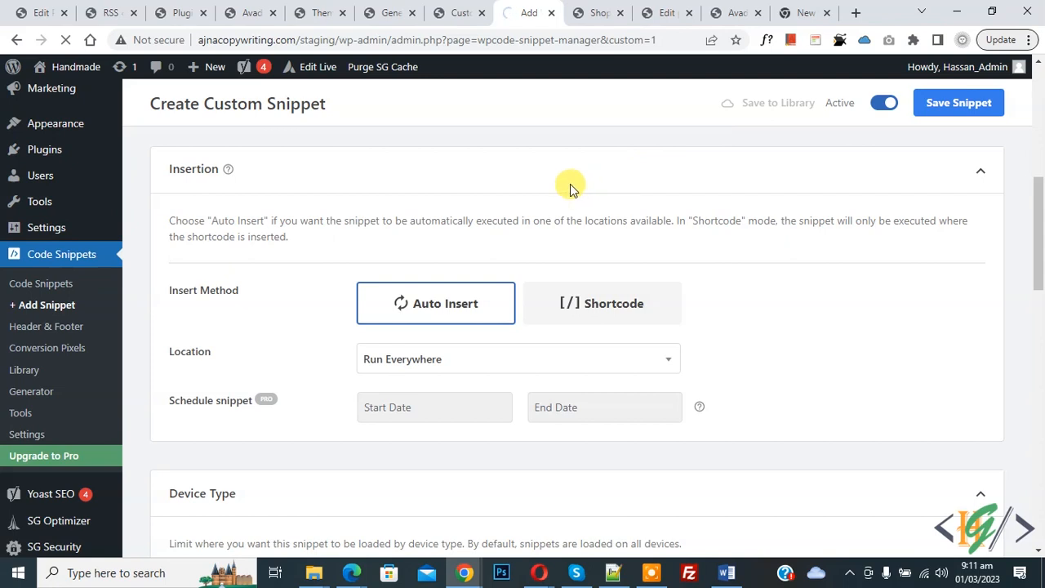
{"action": "left_click", "coordinate": [958, 102]}
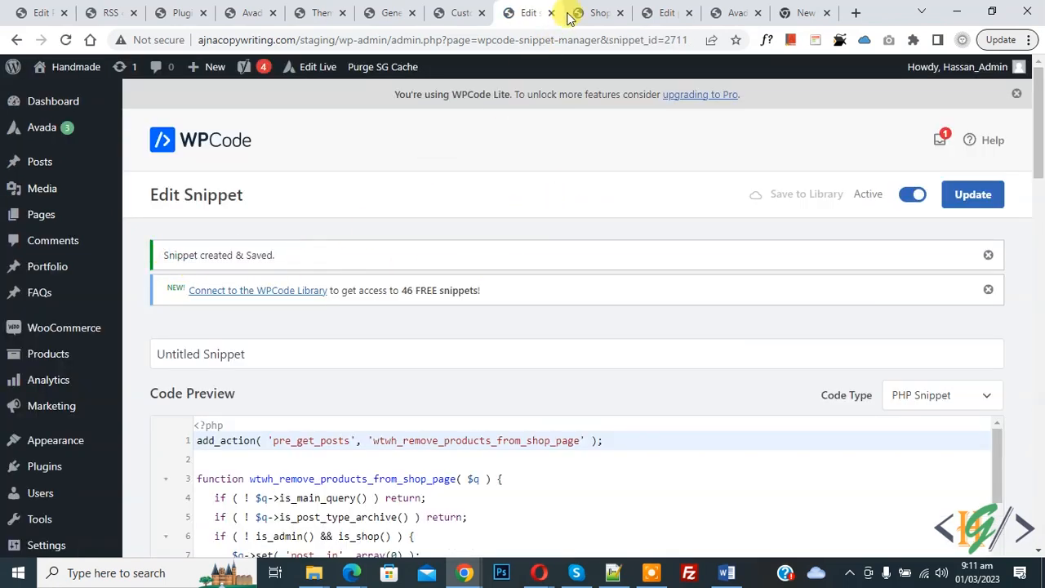
{"action": "left_click", "coordinate": [596, 12]}
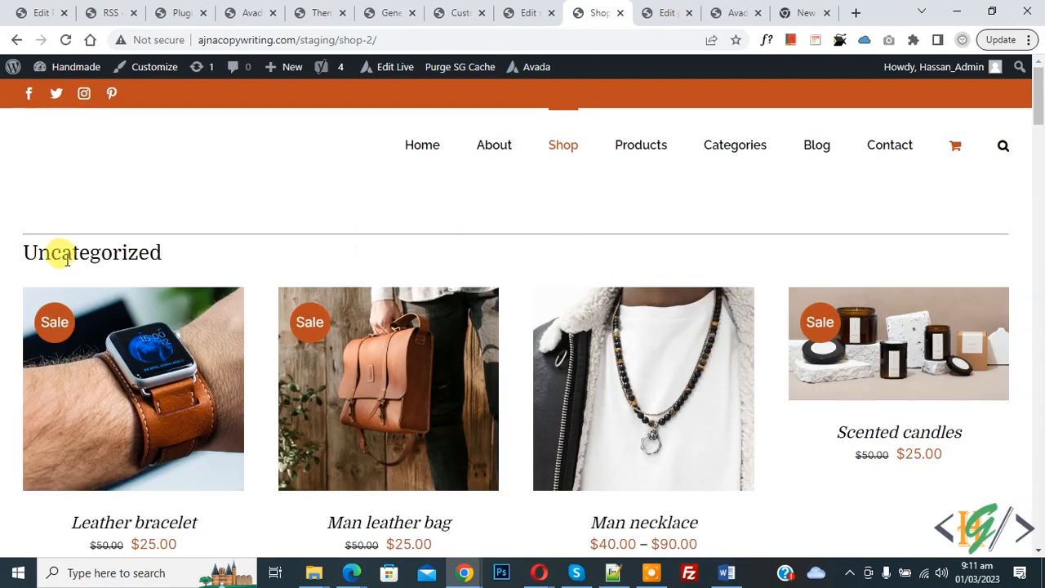
{"action": "double_click", "coordinate": [91, 252]}
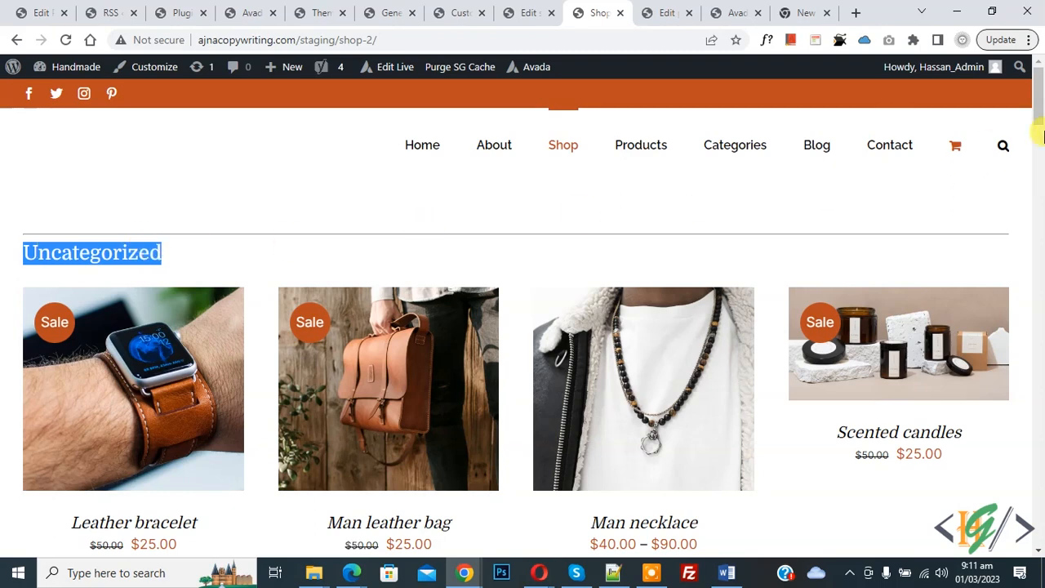
{"action": "scroll", "scroll_direction": "down", "scroll_amount": 3}
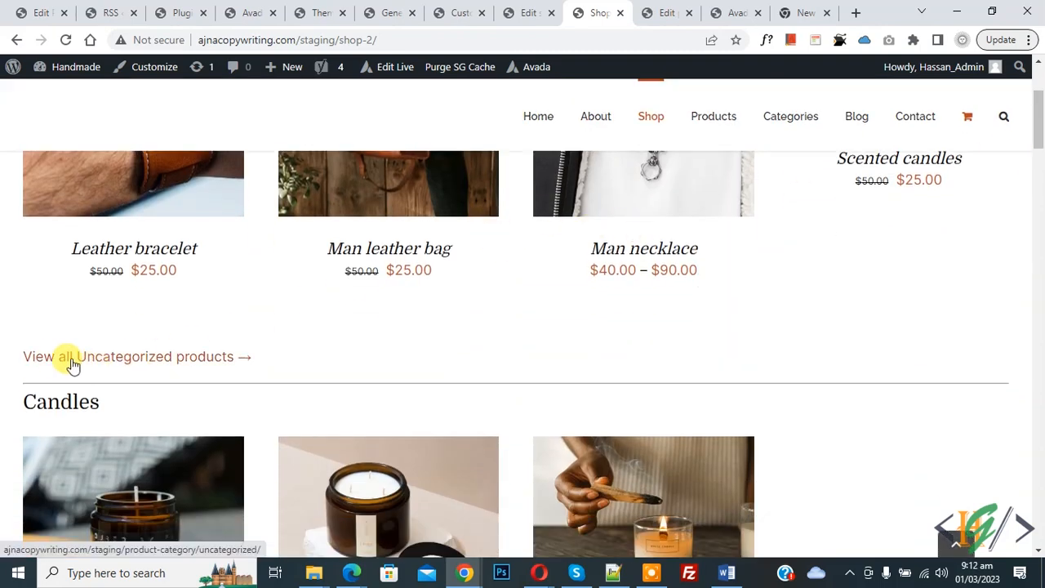
{"action": "mouse_move", "coordinate": [82, 366]}
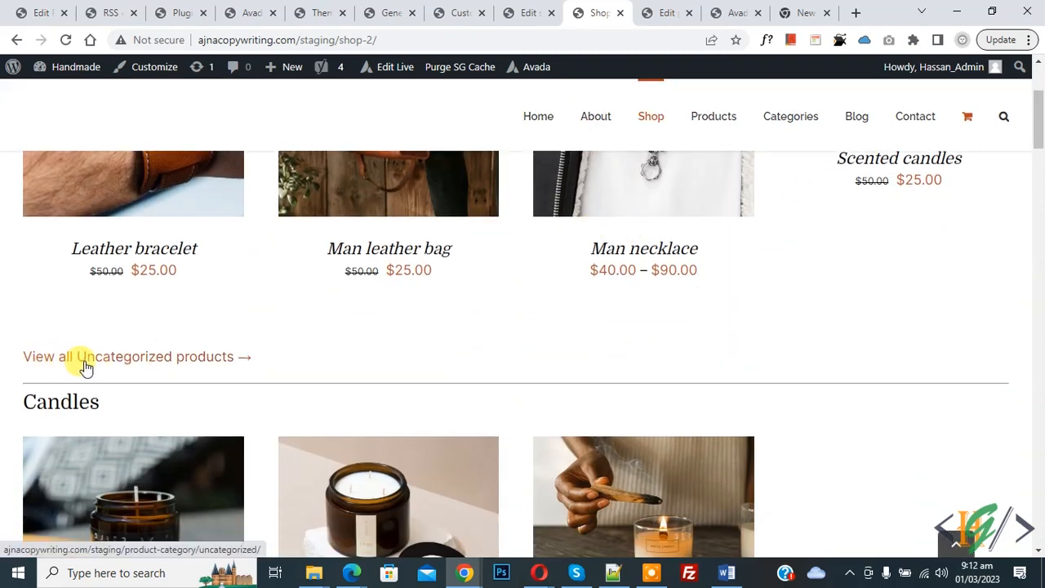
{"action": "scroll", "scroll_direction": "down", "scroll_amount": 3}
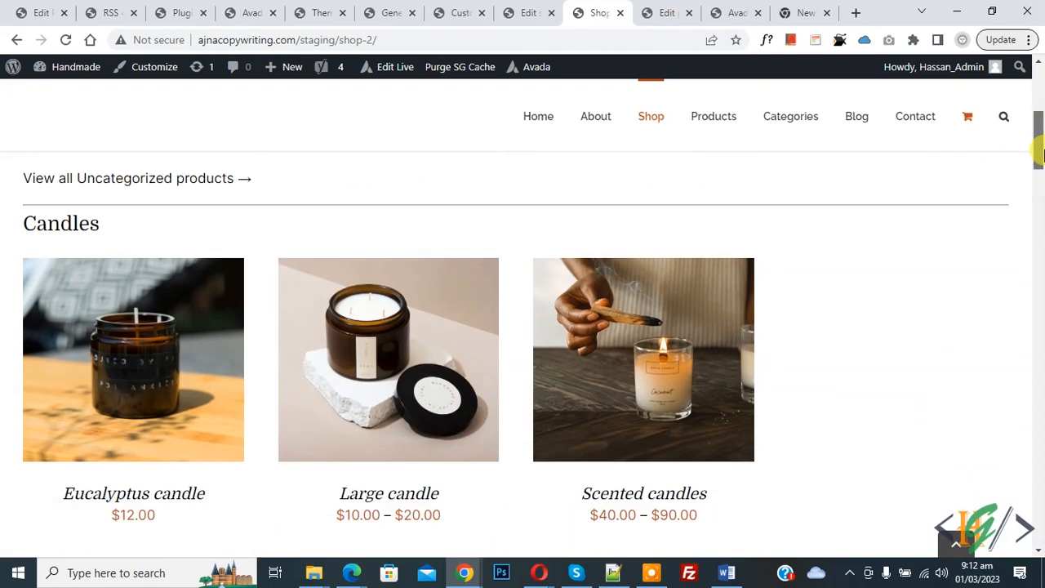
{"action": "scroll", "scroll_direction": "down", "scroll_amount": 3}
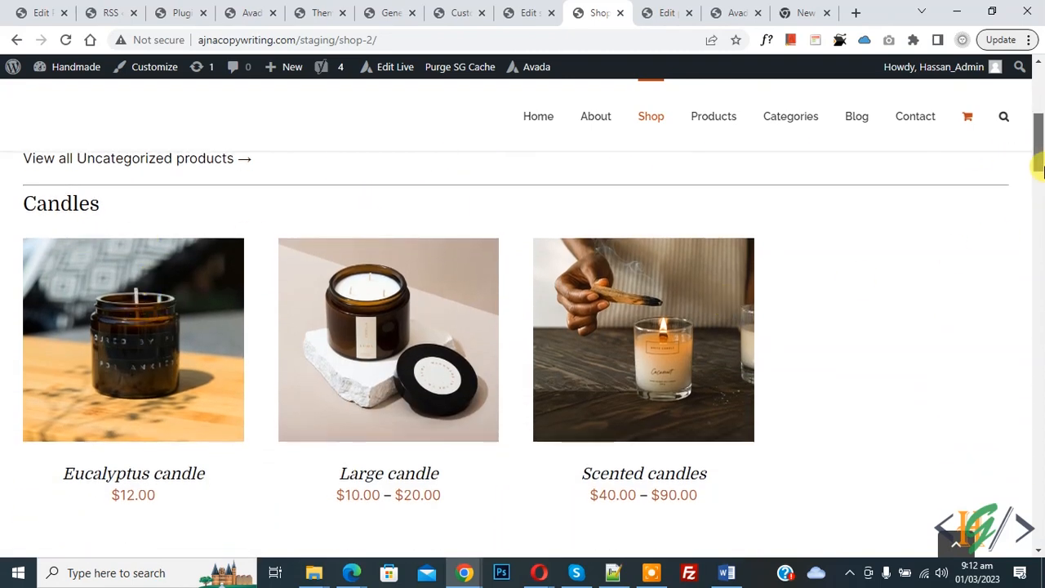
{"action": "scroll", "scroll_direction": "down", "scroll_amount": 3}
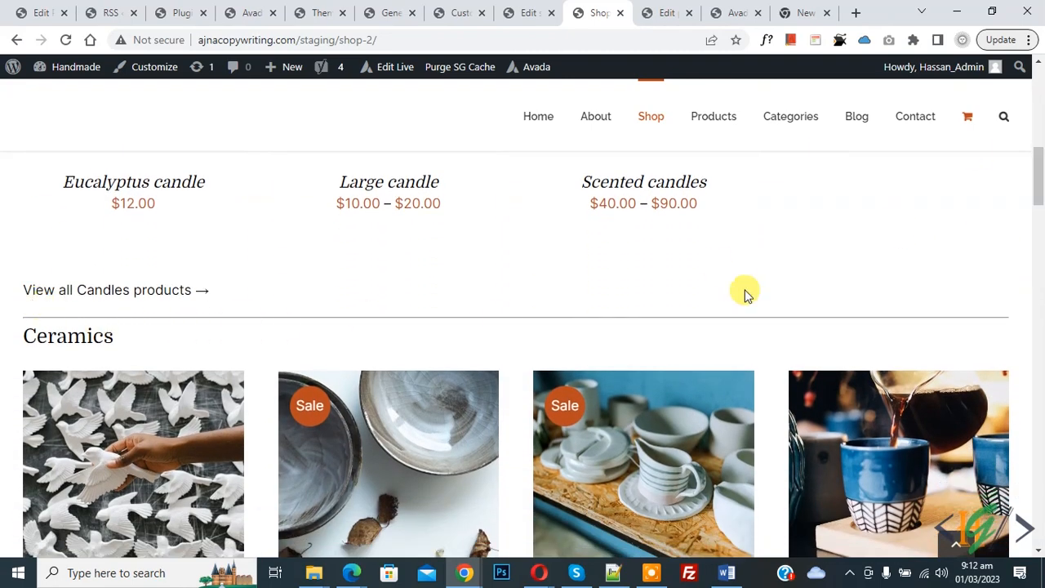
{"action": "scroll", "scroll_direction": "down", "scroll_amount": 3}
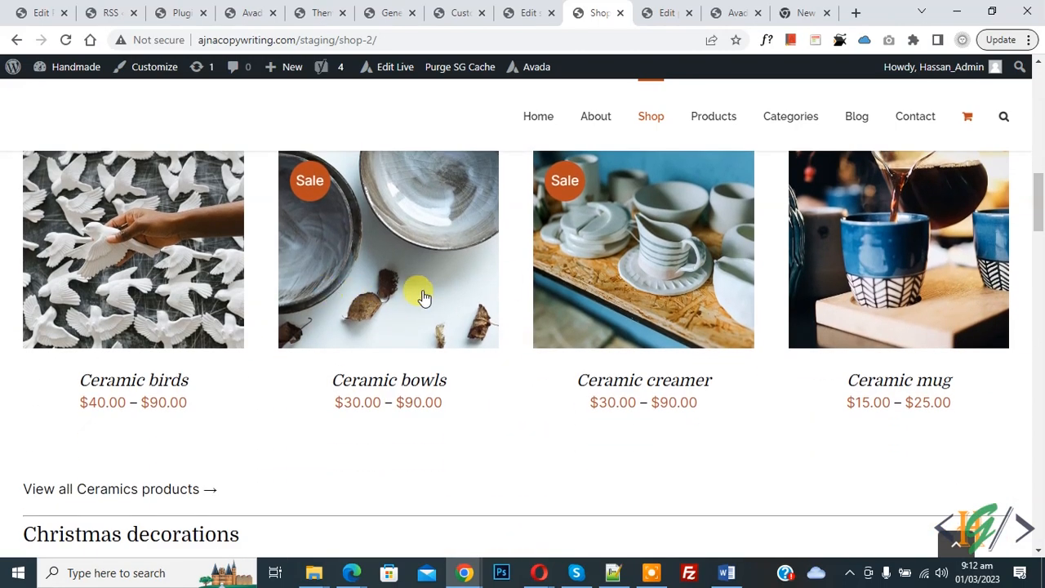
{"action": "scroll", "scroll_direction": "down", "scroll_amount": 3}
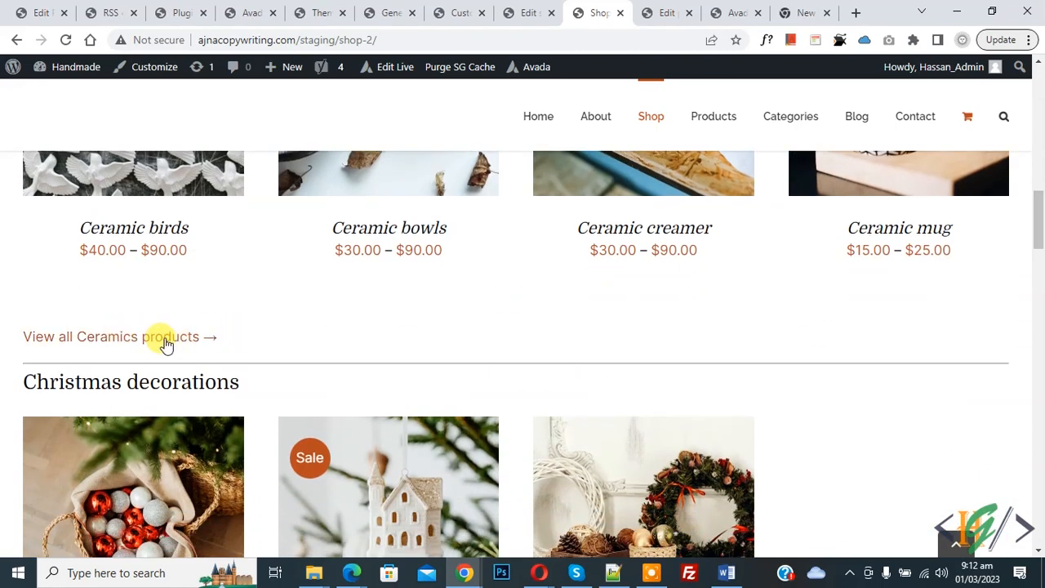
{"action": "mouse_move", "coordinate": [539, 229]}
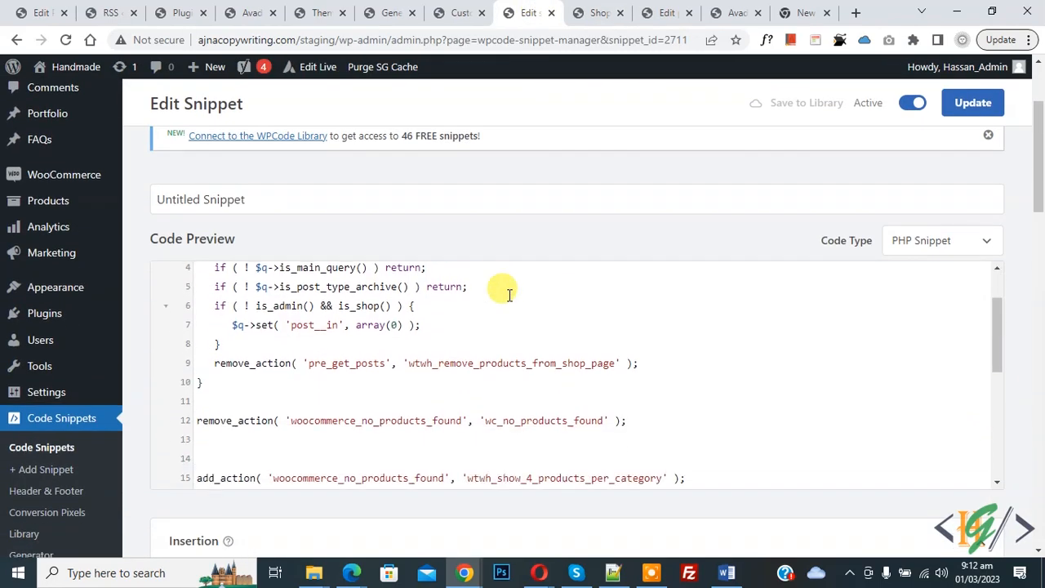
Scroll the snippet code to the foreach loop limiting each category to four products.
{"action": "scroll", "scroll_direction": "down", "scroll_amount": 3}
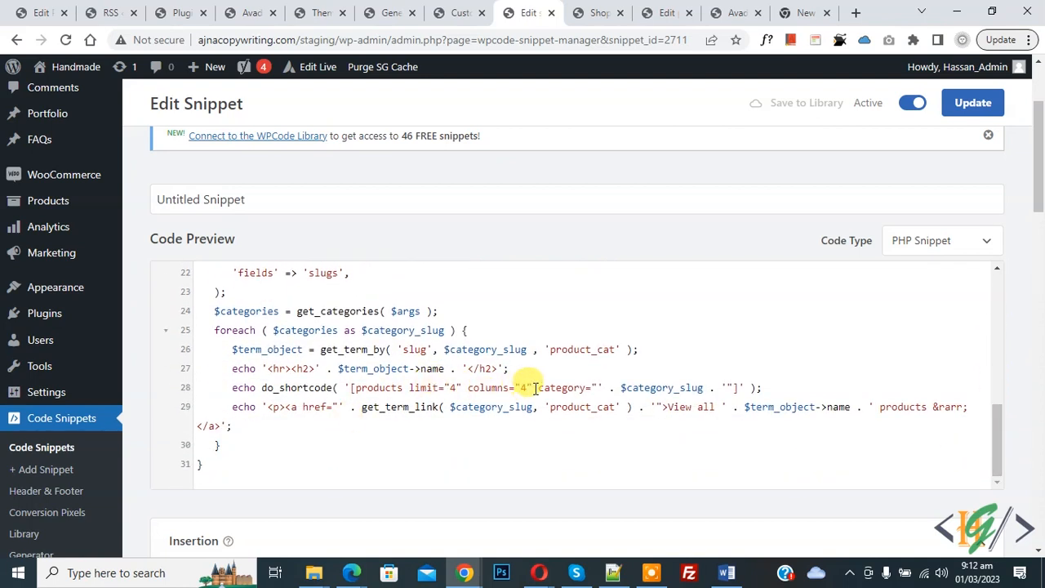
{"action": "mouse_move", "coordinate": [712, 285]}
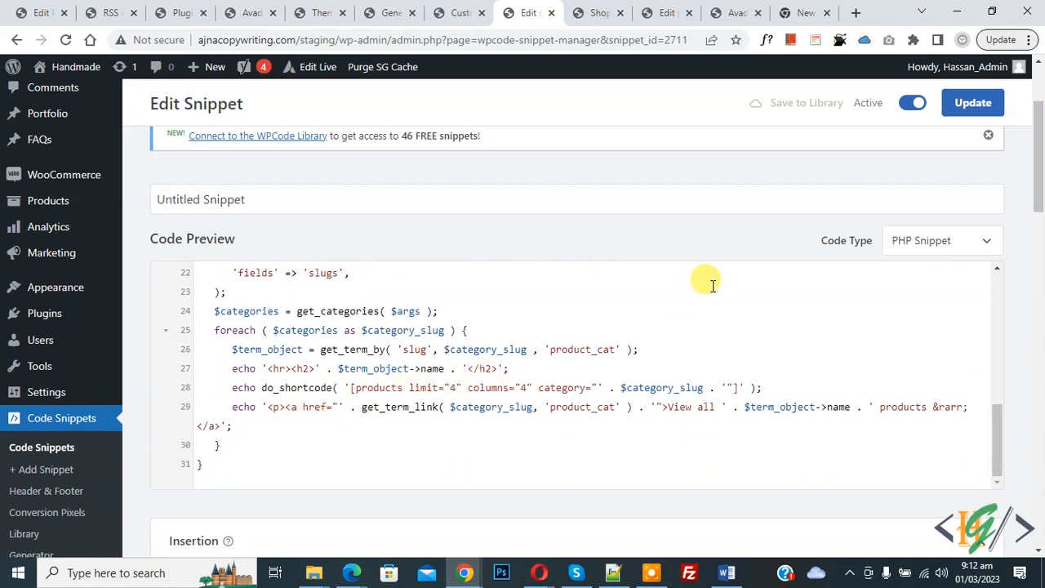
{"action": "mouse_move", "coordinate": [694, 299]}
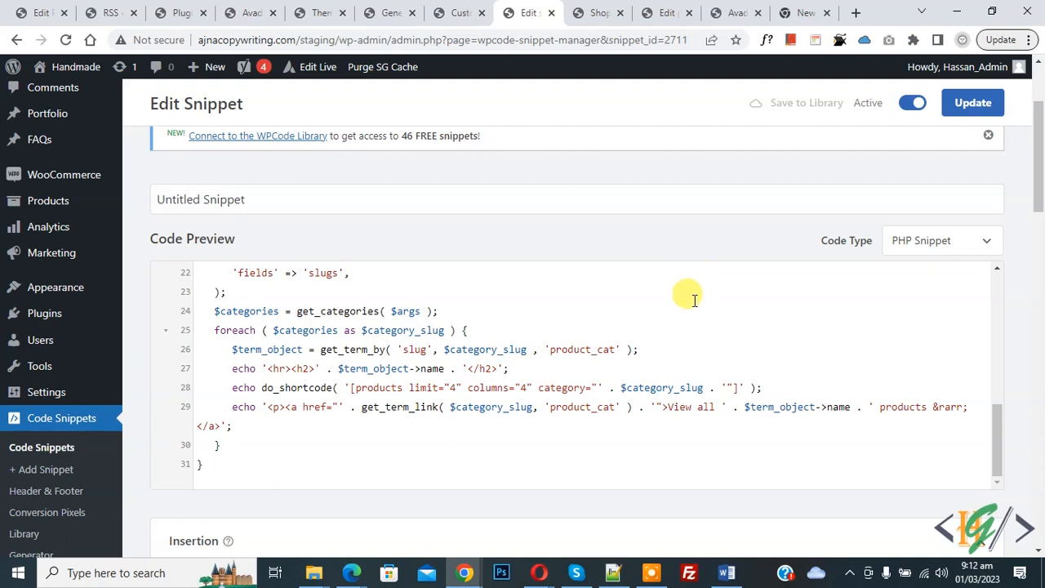